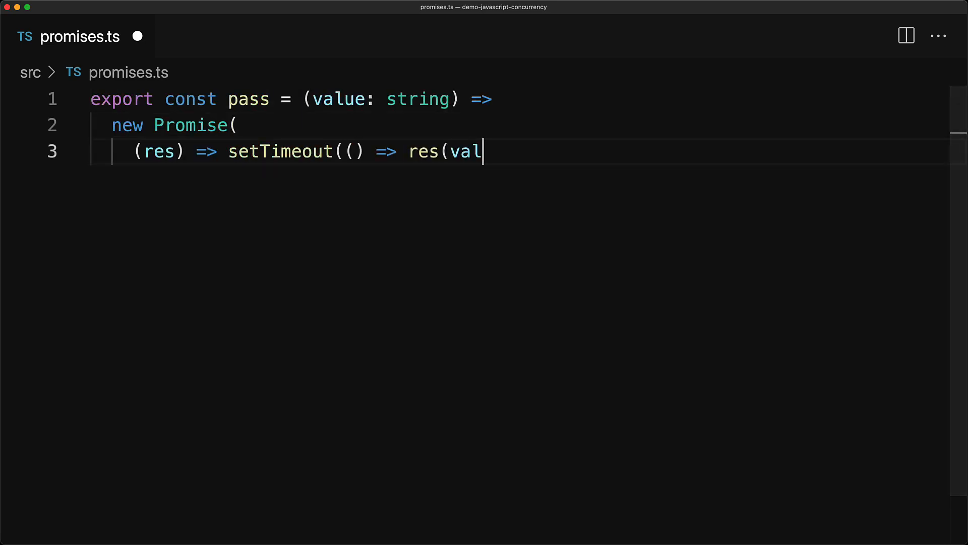
- Finish pass so setTimeout resolves value after 1000 ms, and export it
type("ue), 1000)")
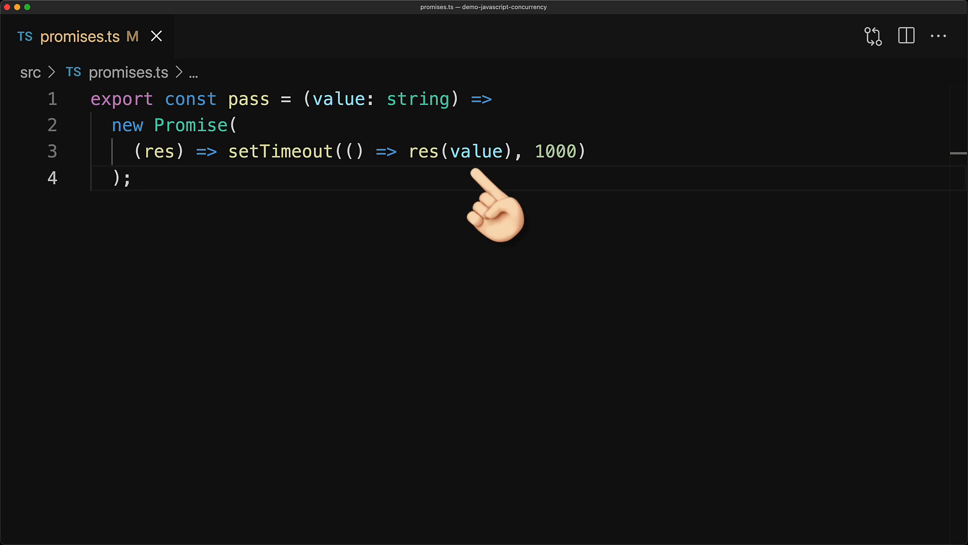
type("ex")
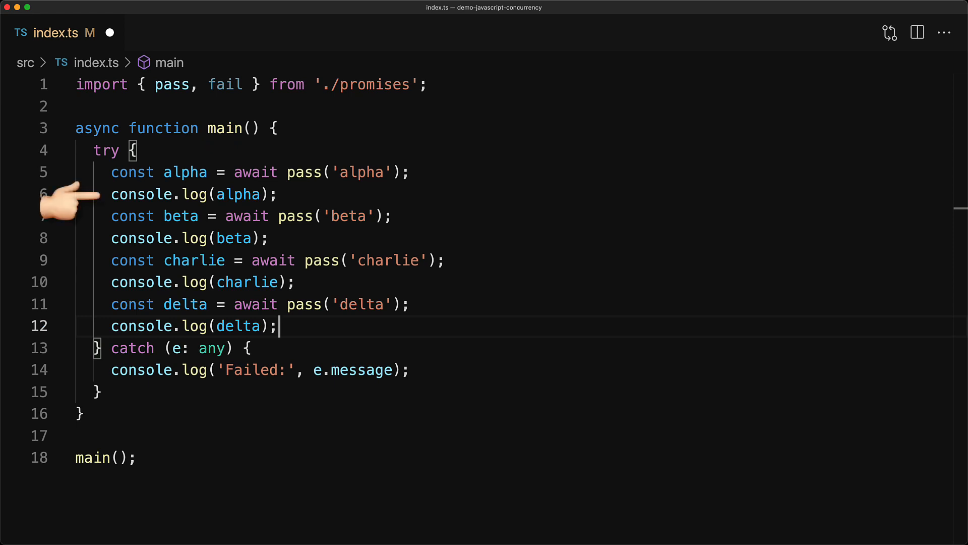
mouse_move(74, 217)
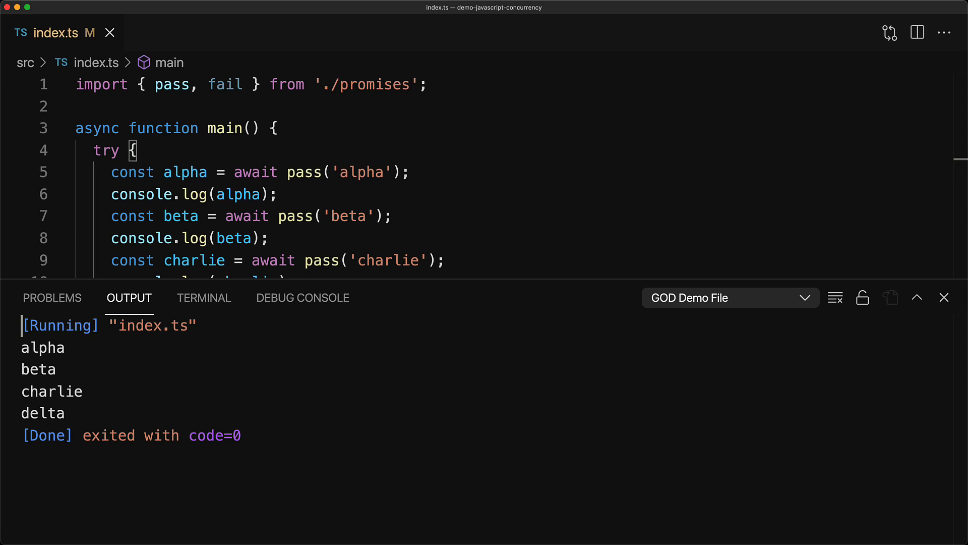
- Close the Output panel and change charlie's call on line 9 from pass to fail
left_click(943, 297)
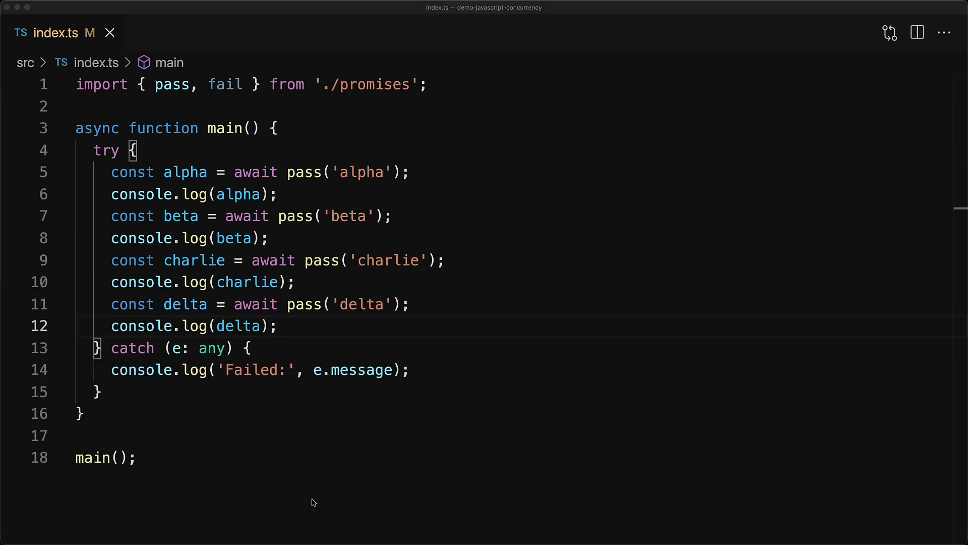
type("fa")
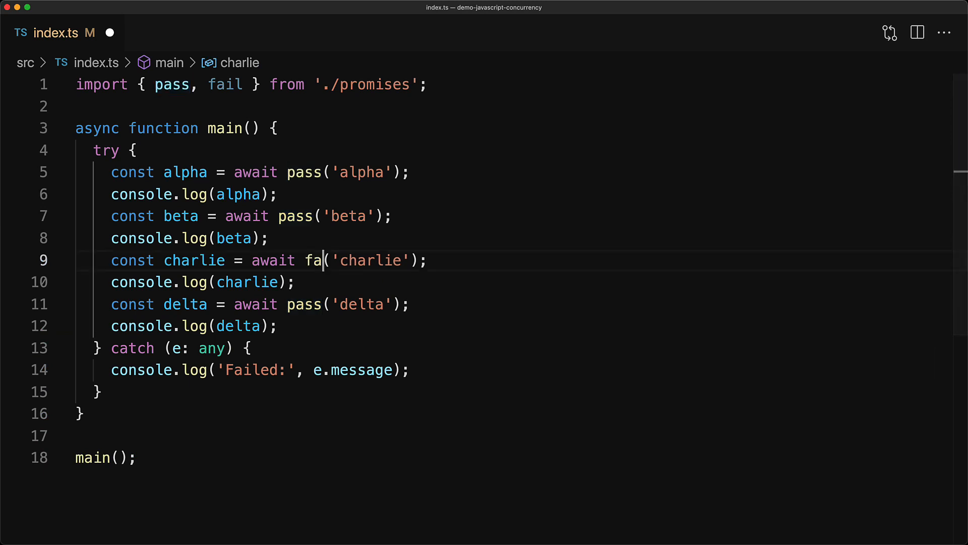
type("il")
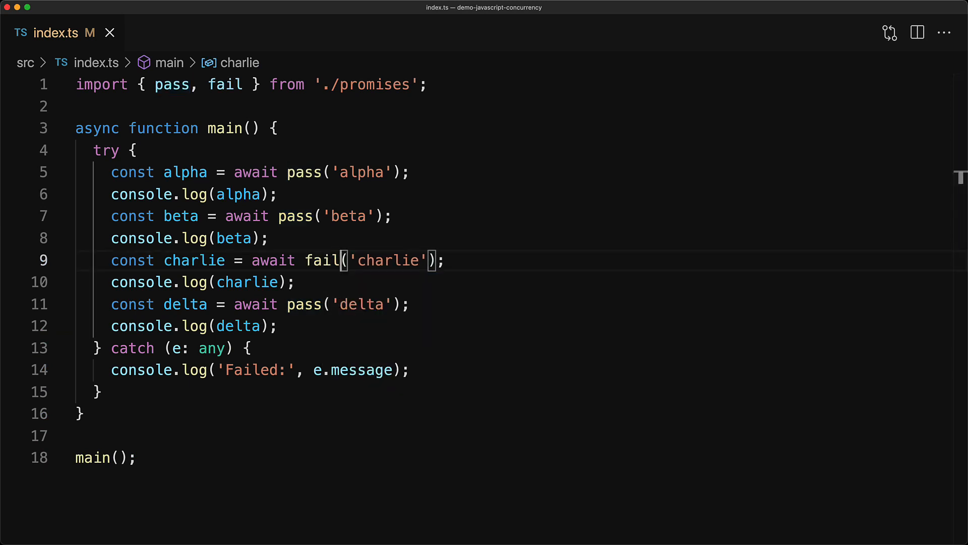
mouse_move(62, 259)
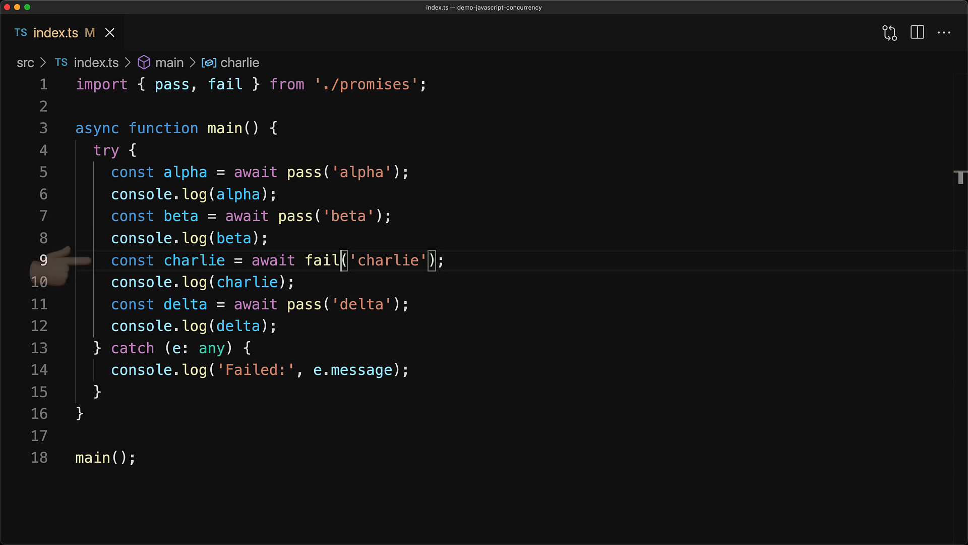
mouse_move(56, 291)
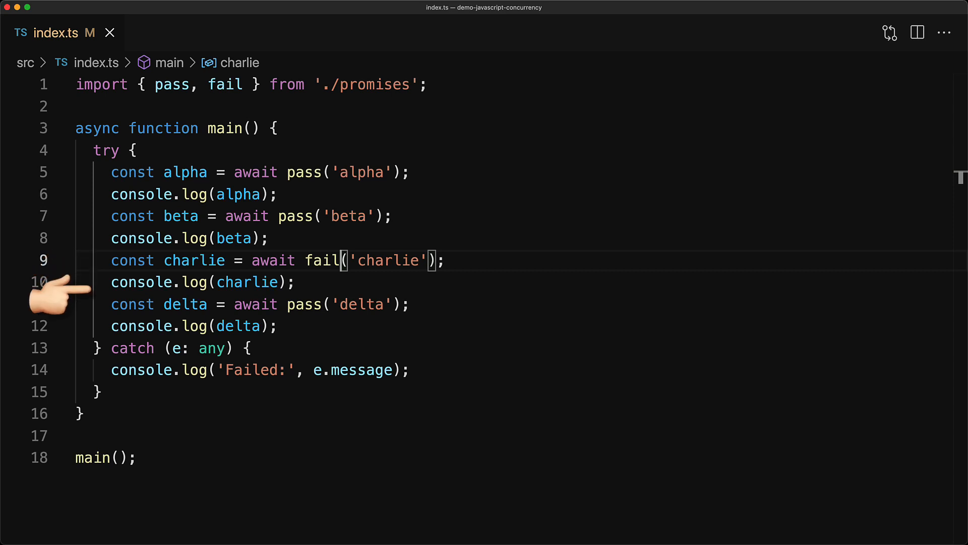
mouse_move(56, 377)
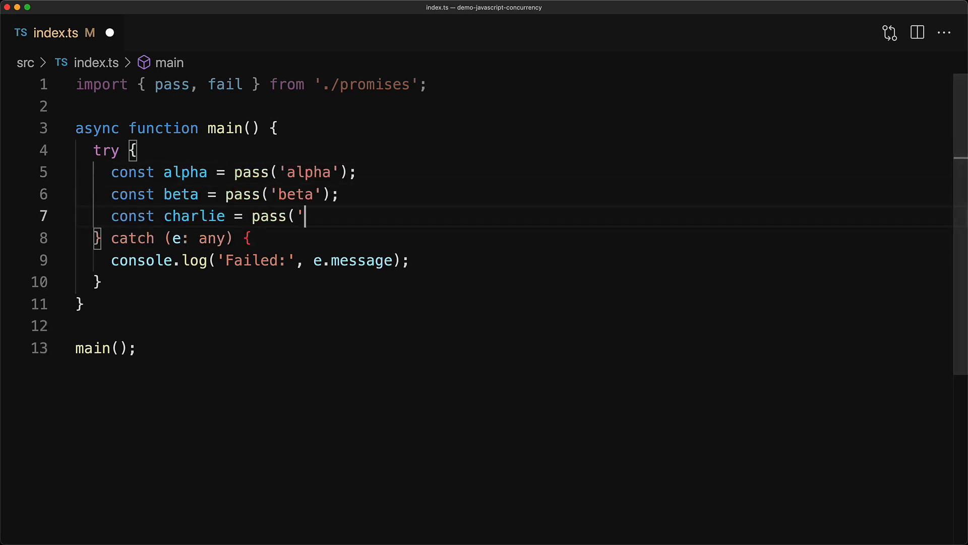
- Collect alpha–delta with await Promise.all into allResolved and log allResolved
type("charlie');")
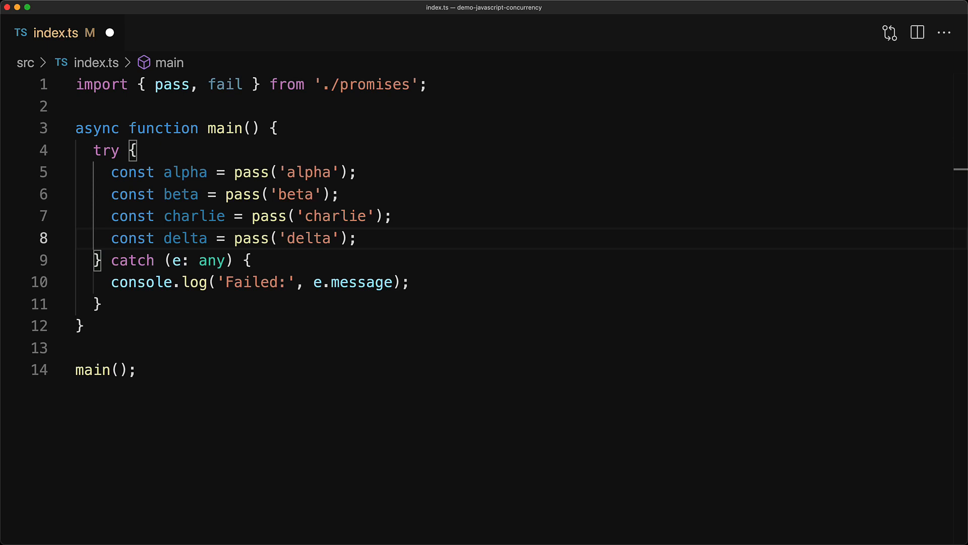
type("conso")
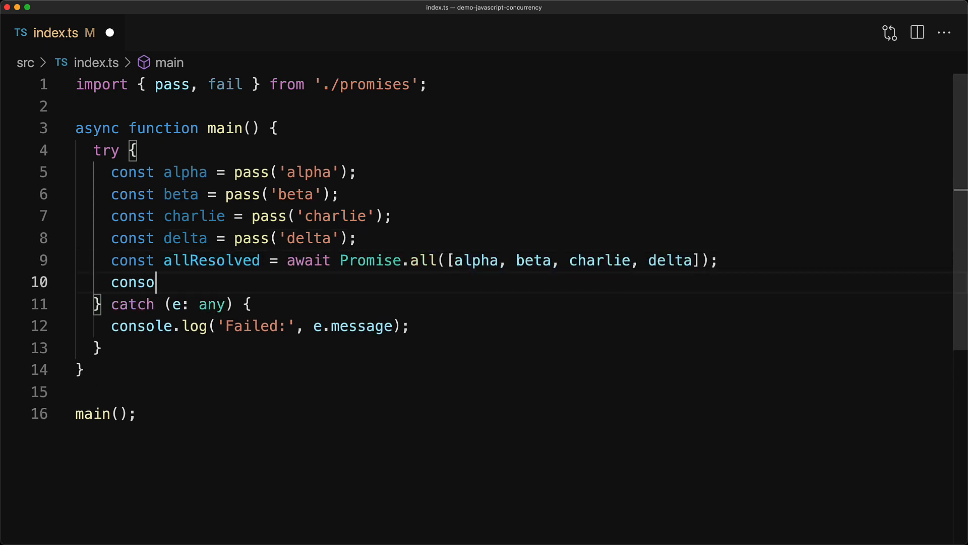
type("le.log(allResolved);")
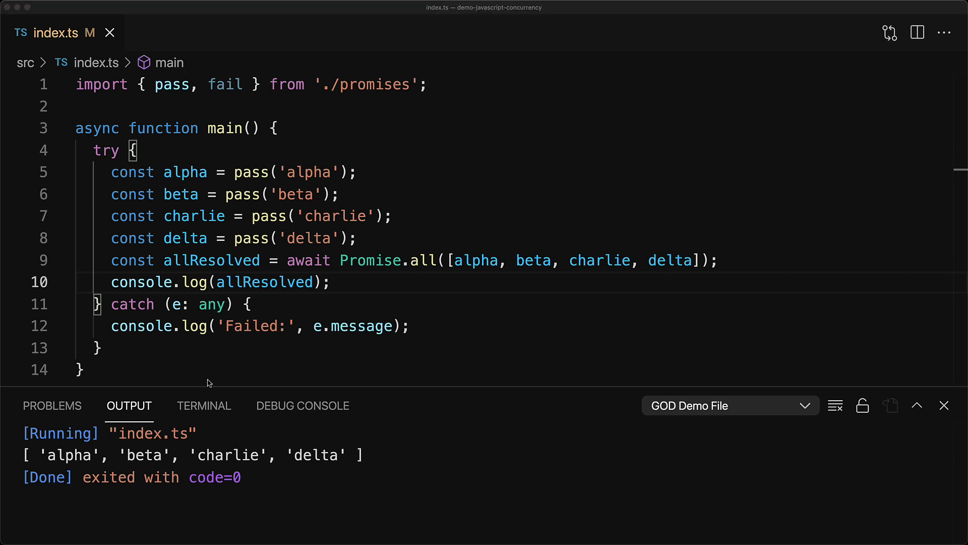
- Swap pass for fail on the charlie promise in line 7
type("fail")
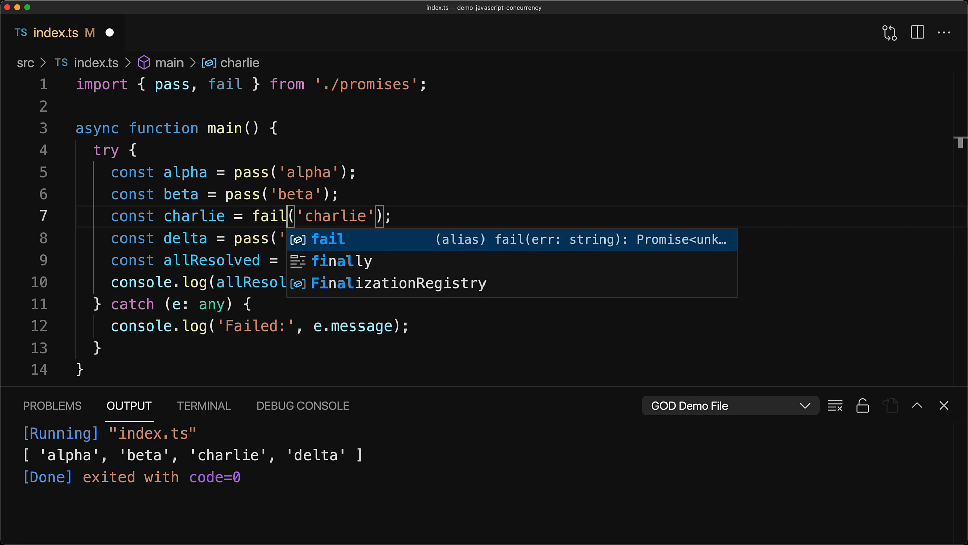
key("Escape")
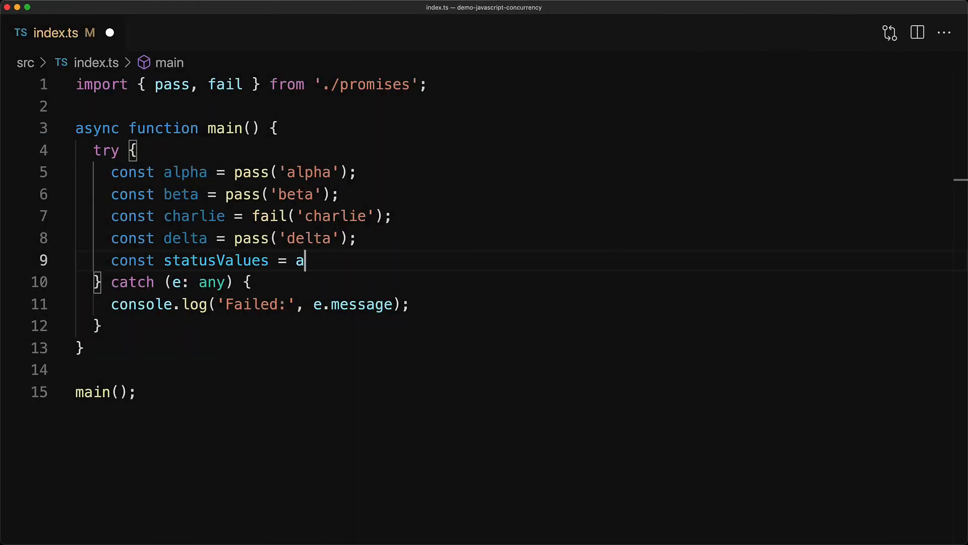
- Await Promise.allSettled([alpha, beta, charlie, delta]) into statusValues, log it, then close the output
type("wait Promise.allSettled([alpha, beta, charlie, delta]);")
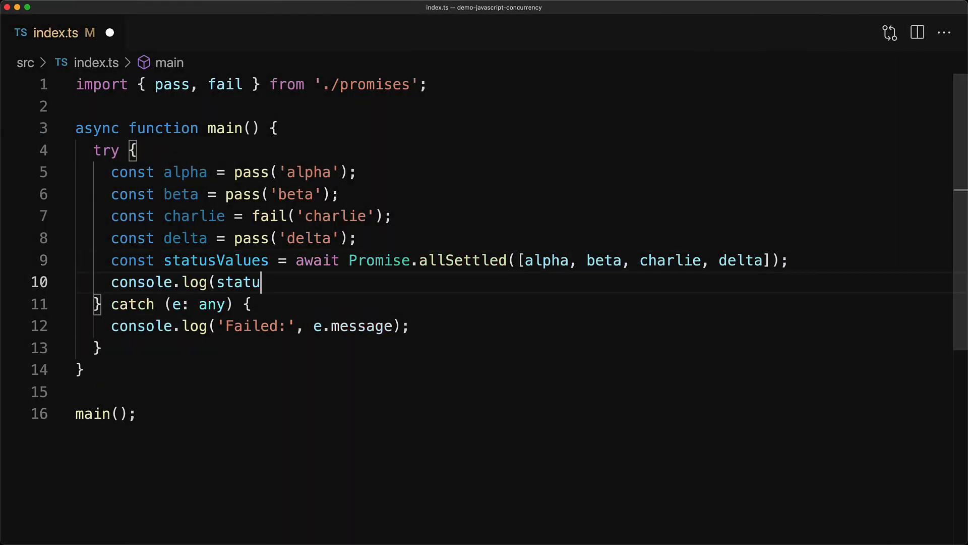
type("sValues);")
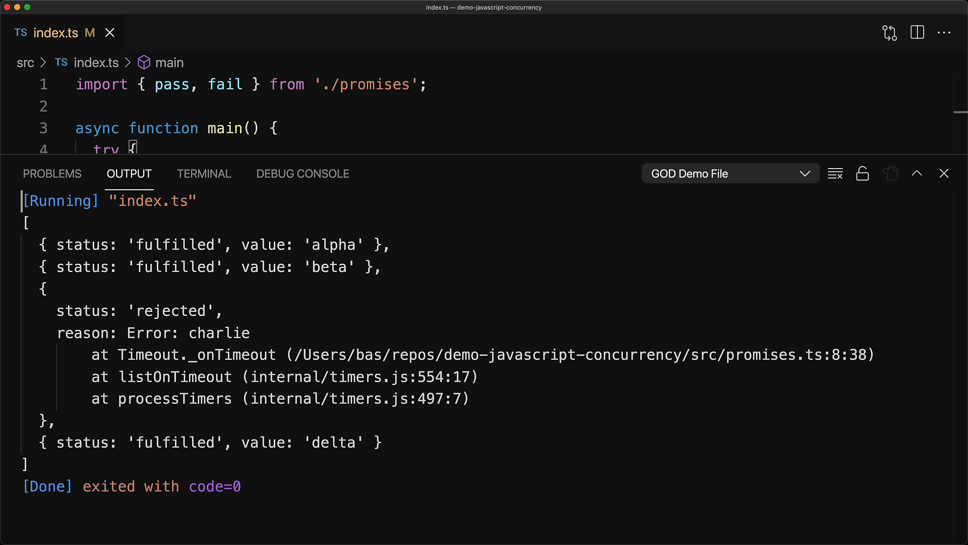
left_click(943, 173)
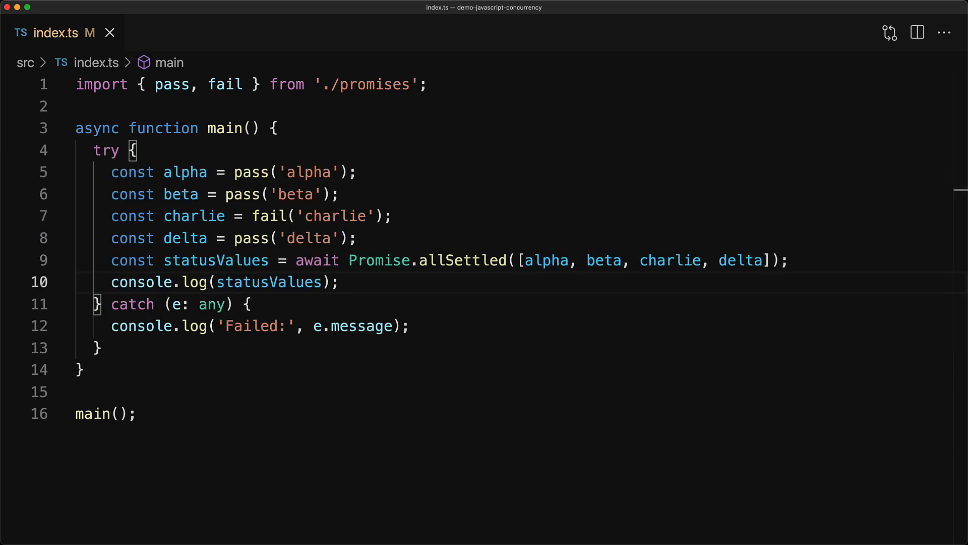
- Add if blocks logging statusValues[0] value when fulfilled and statusValues[2] reason when rejected
type("if (statusValues[0].status === 'fulfilled') {")
type("console.log(statusValues[0].value); // alpha")
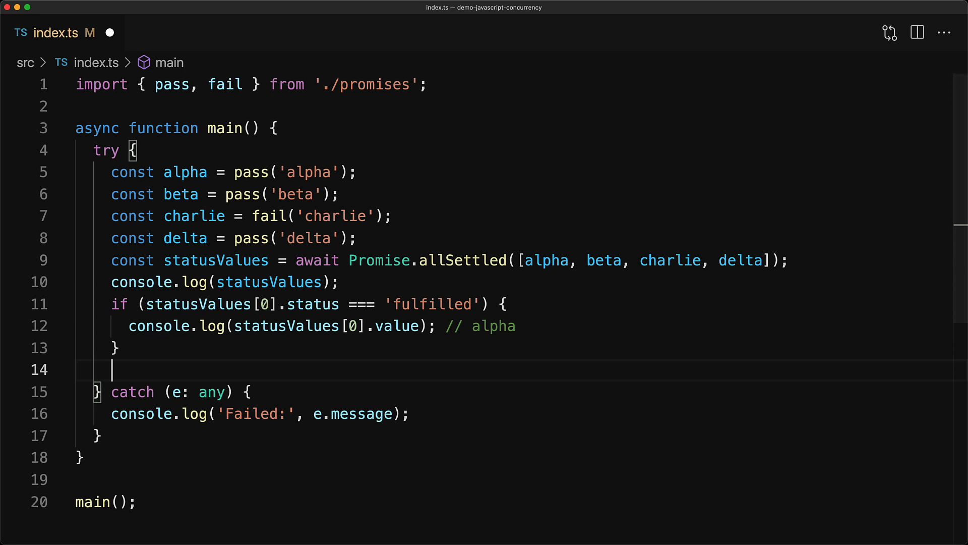
type("if (statusValues[2].status === 'rejected') {")
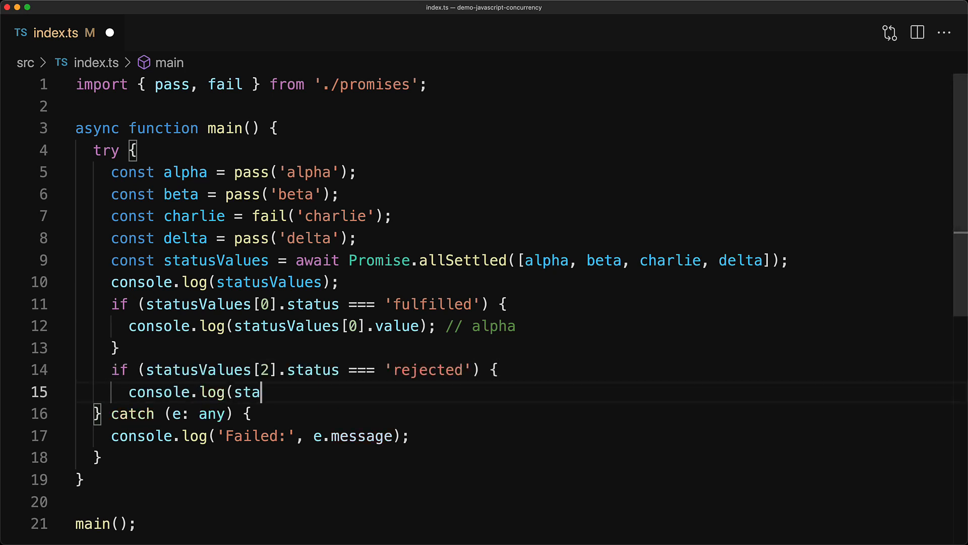
type("tusValues[2].reason); // Error: charlie")
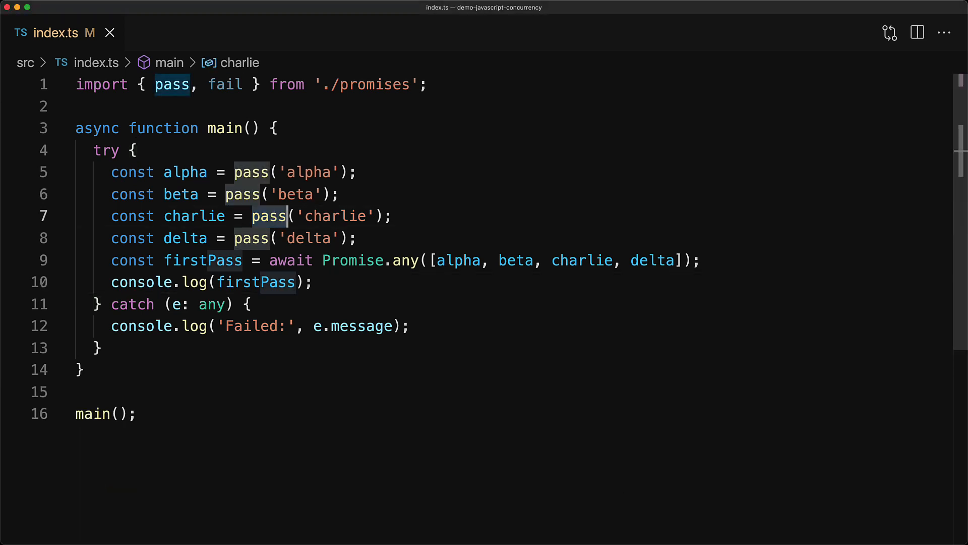
- Switch charlie, then alpha, to fail so Promise.any returns beta
type("fail")
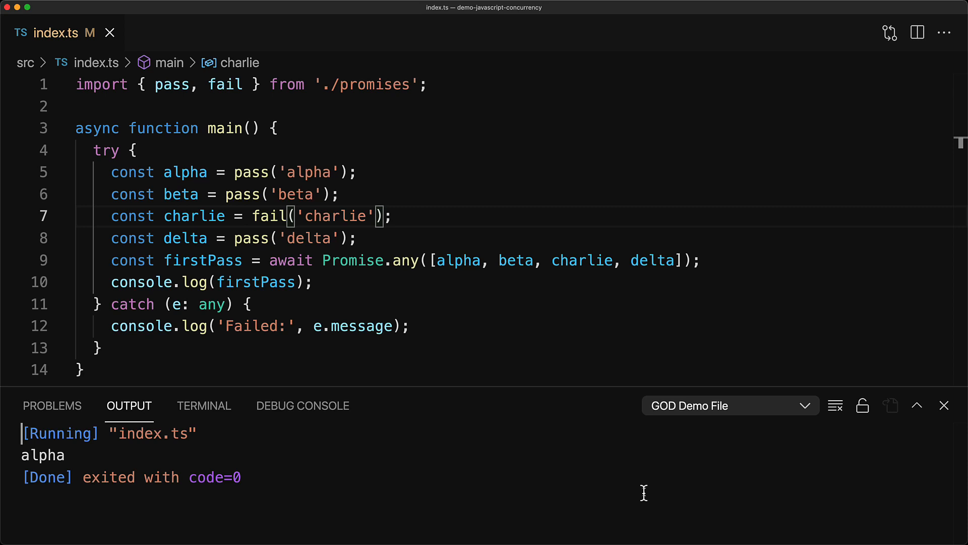
mouse_move(962, 393)
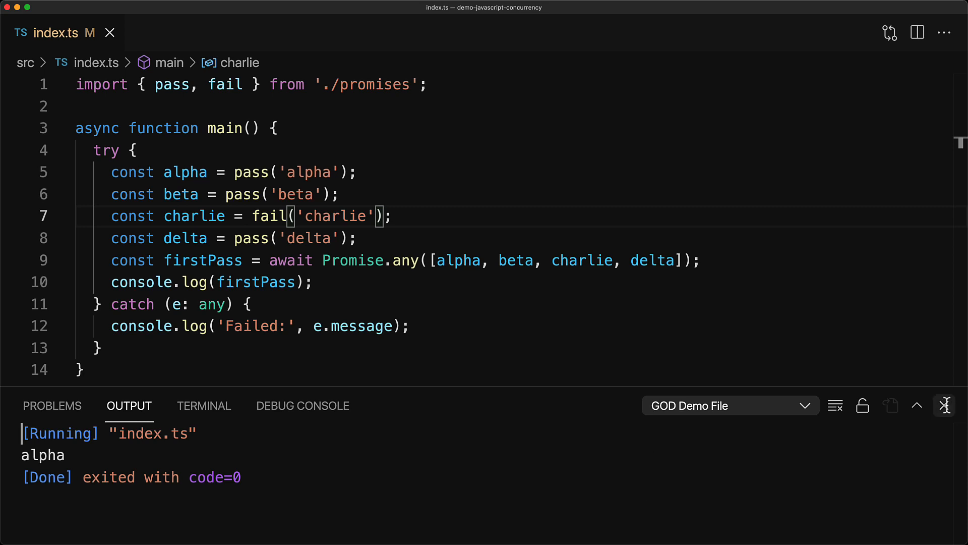
mouse_move(516, 260)
type("fail")
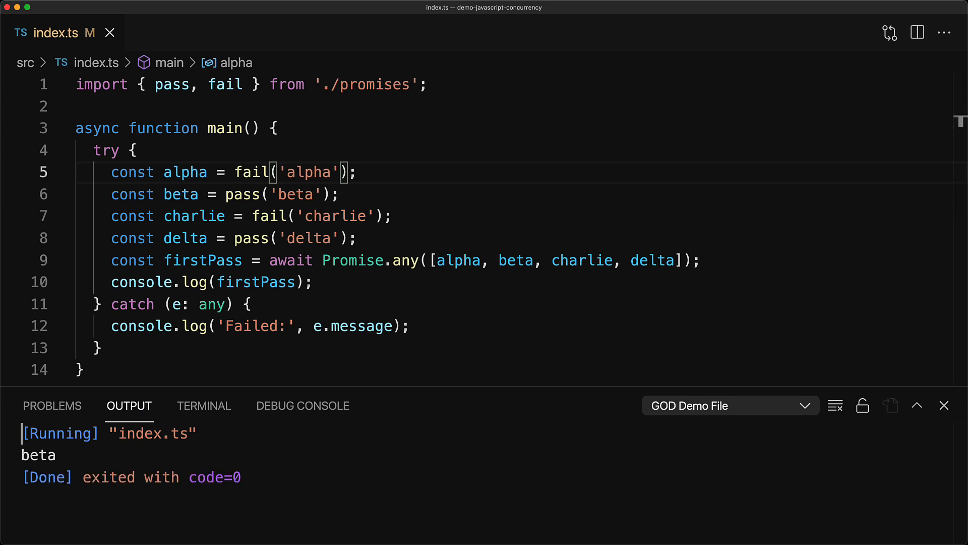
mouse_move(779, 517)
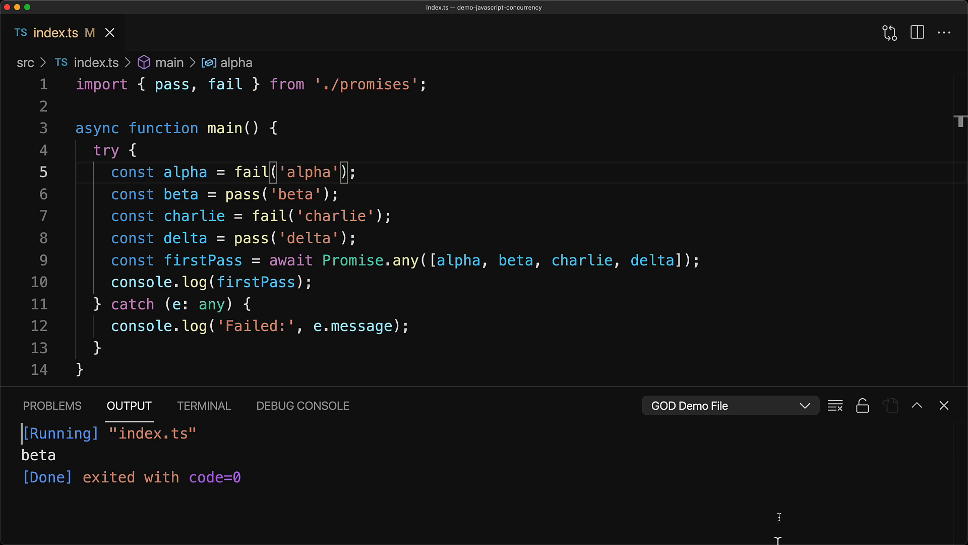
type("fail")
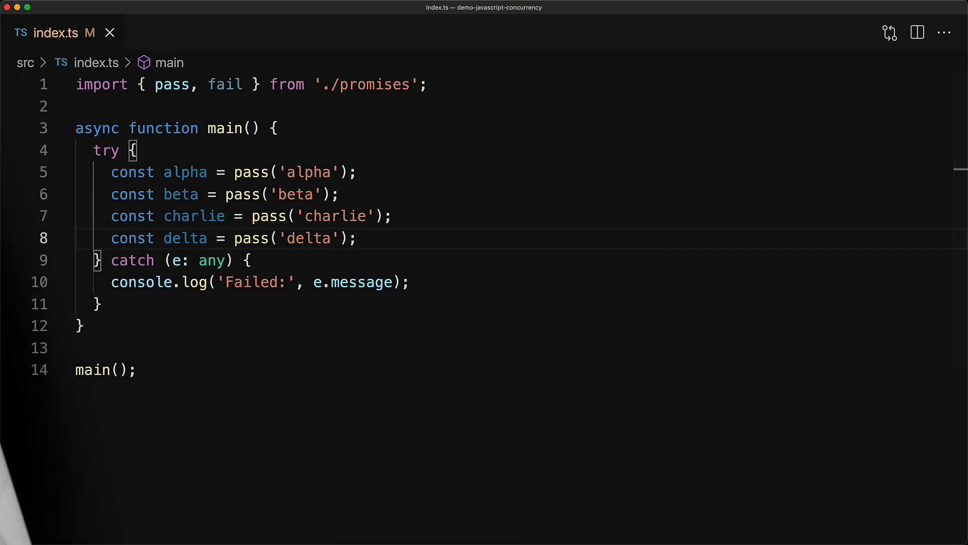
- Await Promise.race over alpha–delta into result, then switch charlie and alpha to fail
type("const result = await Promise.race([alpha, beta, charlie, delta]);")
type("console.log('Passed', result);")
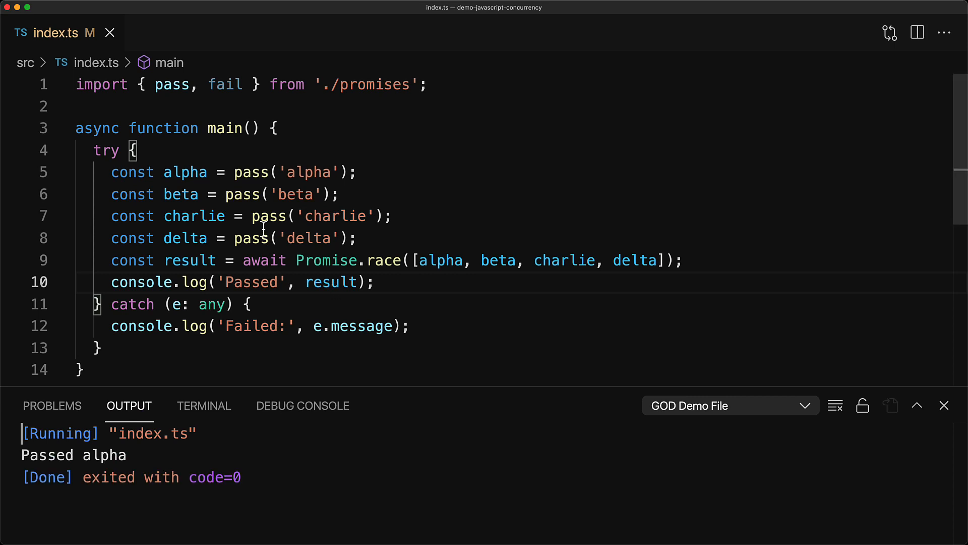
type("fail")
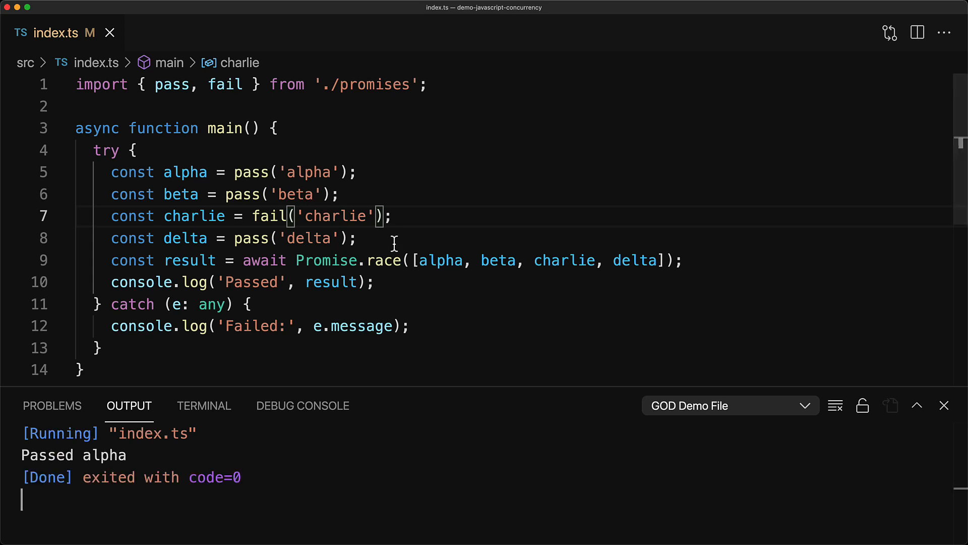
type("fai")
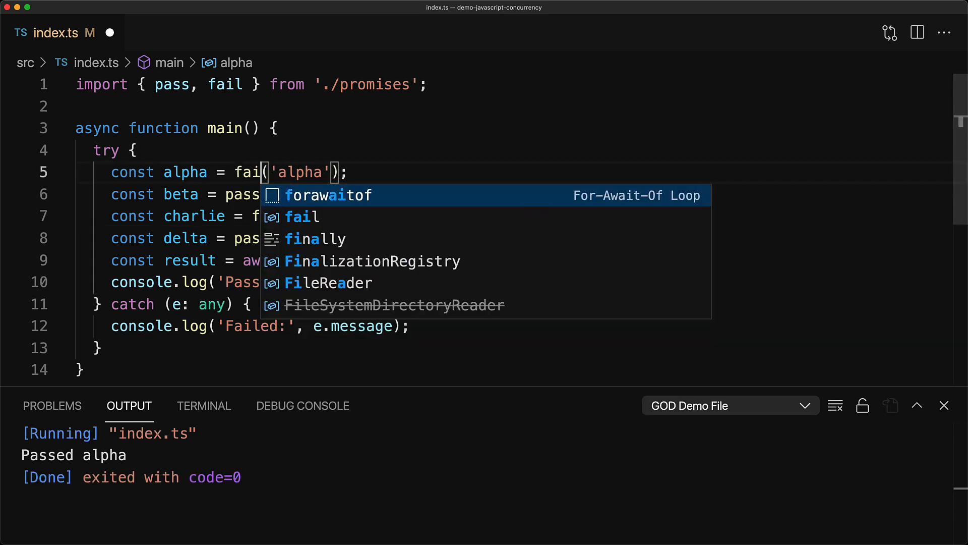